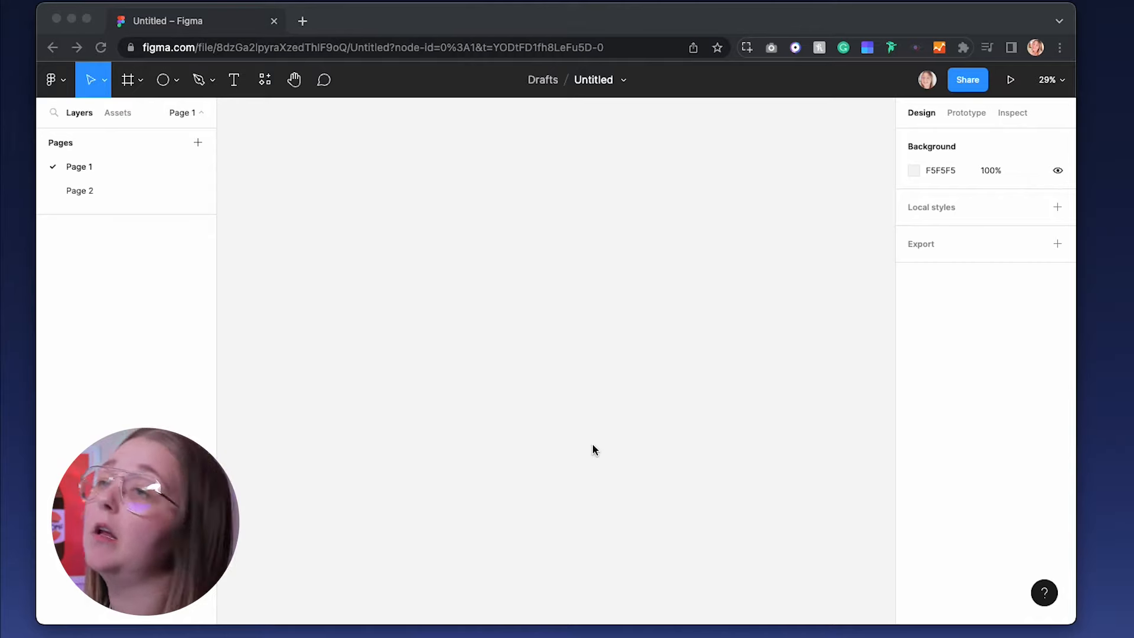
mouse_move(343, 86)
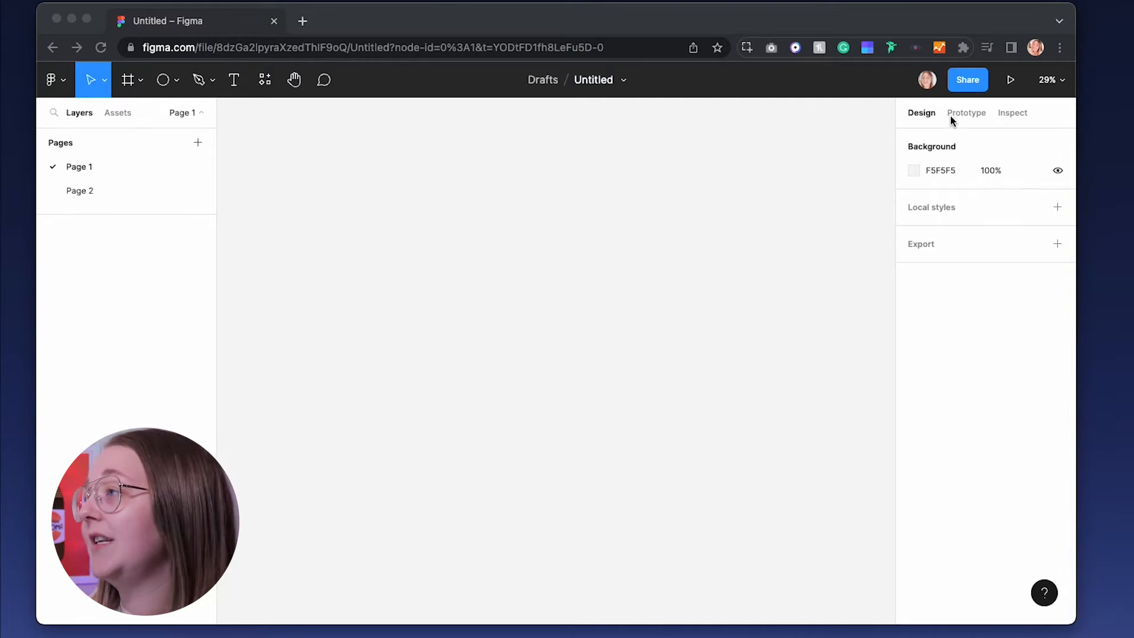
mouse_move(962, 261)
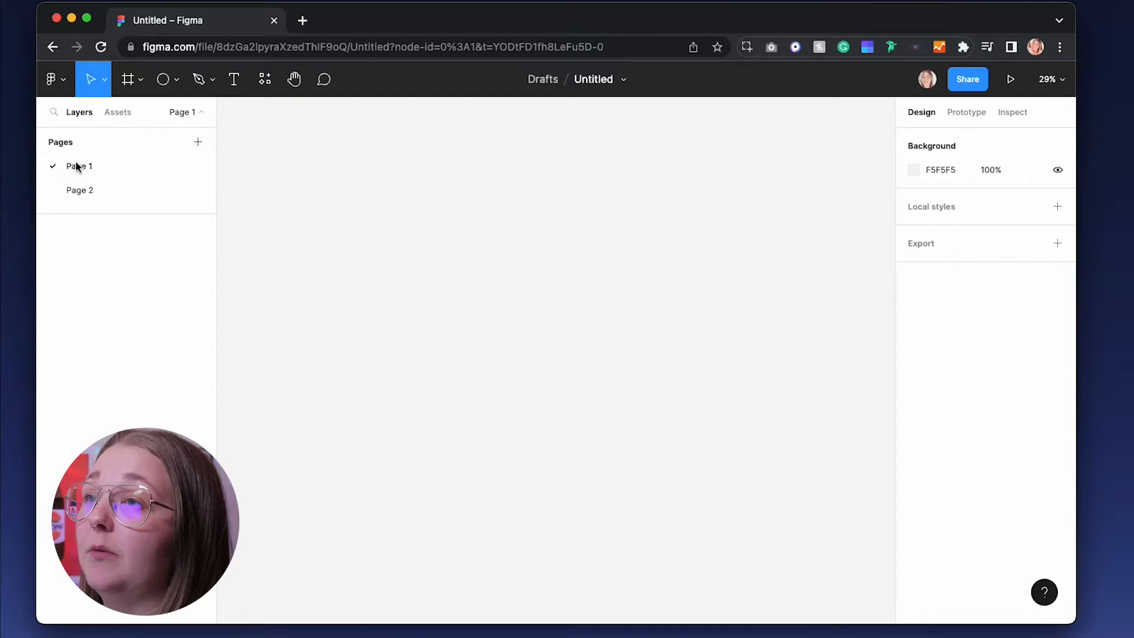
Step: Start a frame so the device size presets list in the sidebar
left_click(117, 113)
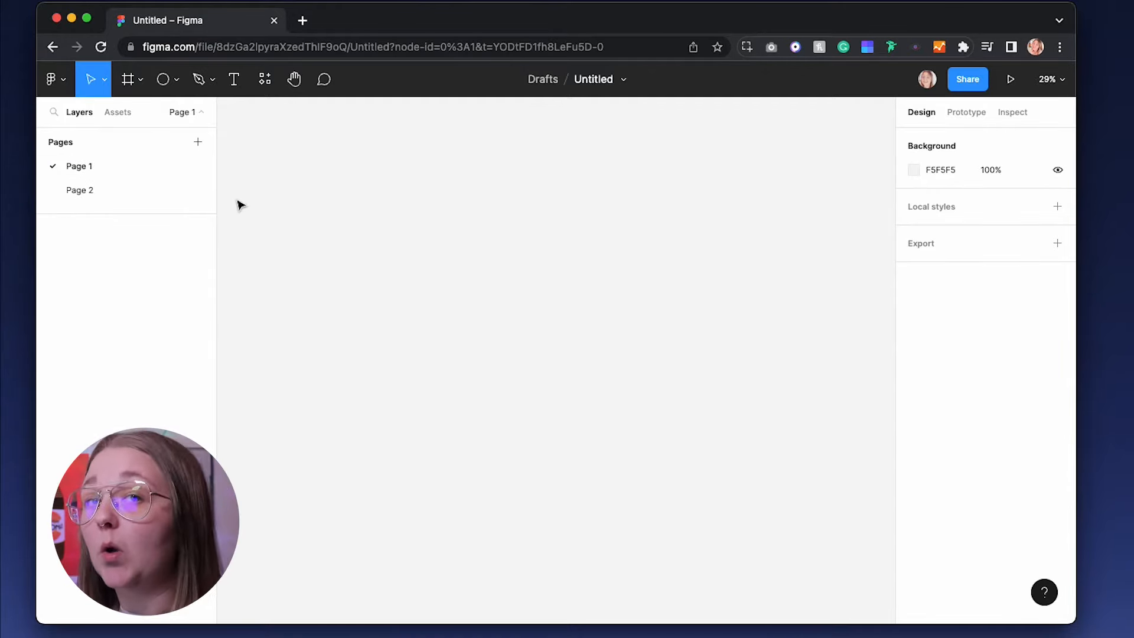
left_click(127, 80)
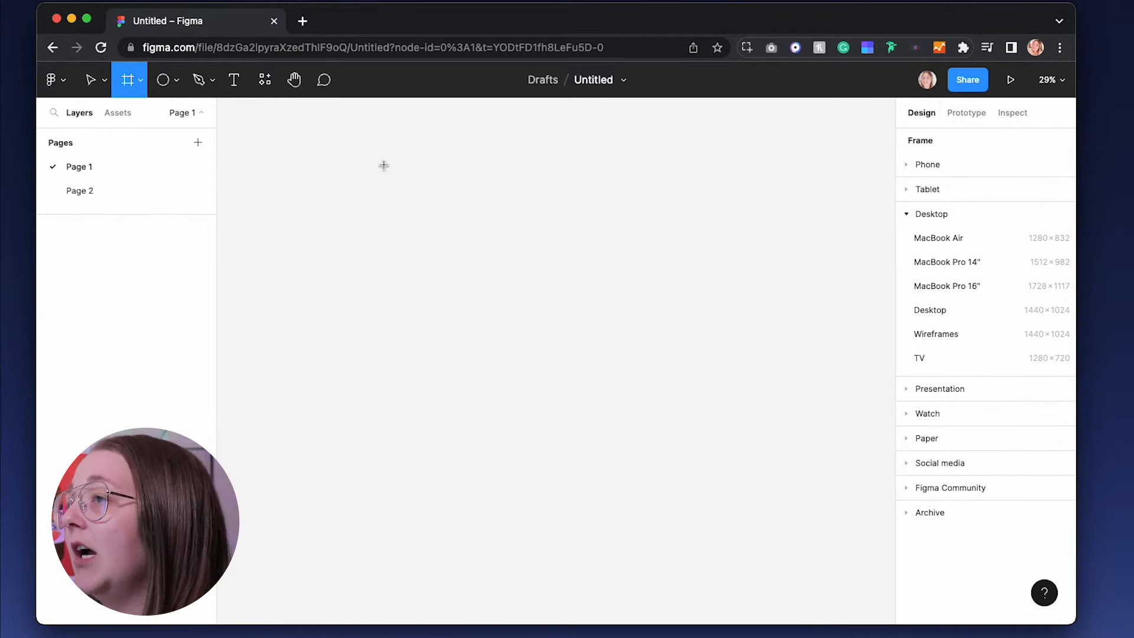
Step: Add a 390×844 iPhone 14 frame from the Phone presets and rename it
left_click(930, 213)
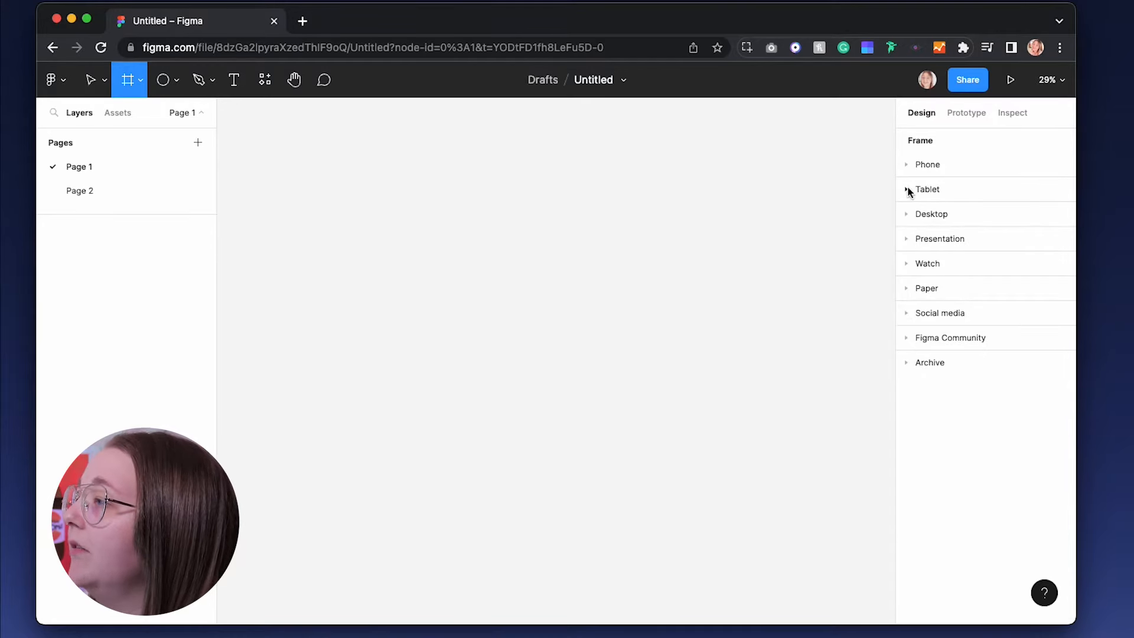
left_click(928, 164)
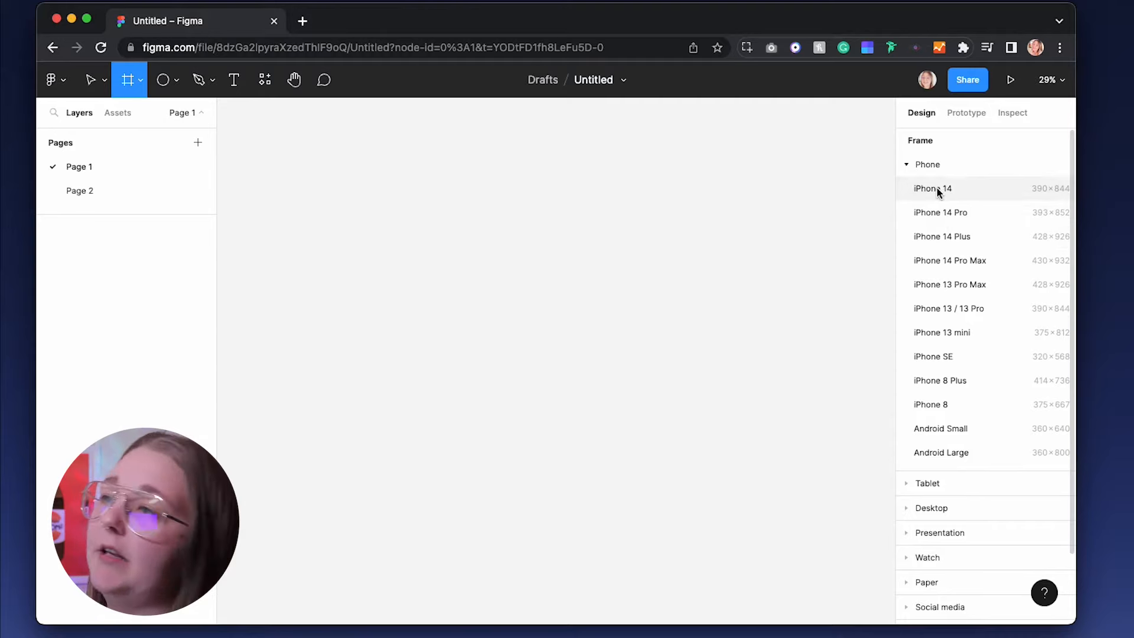
left_click(932, 188)
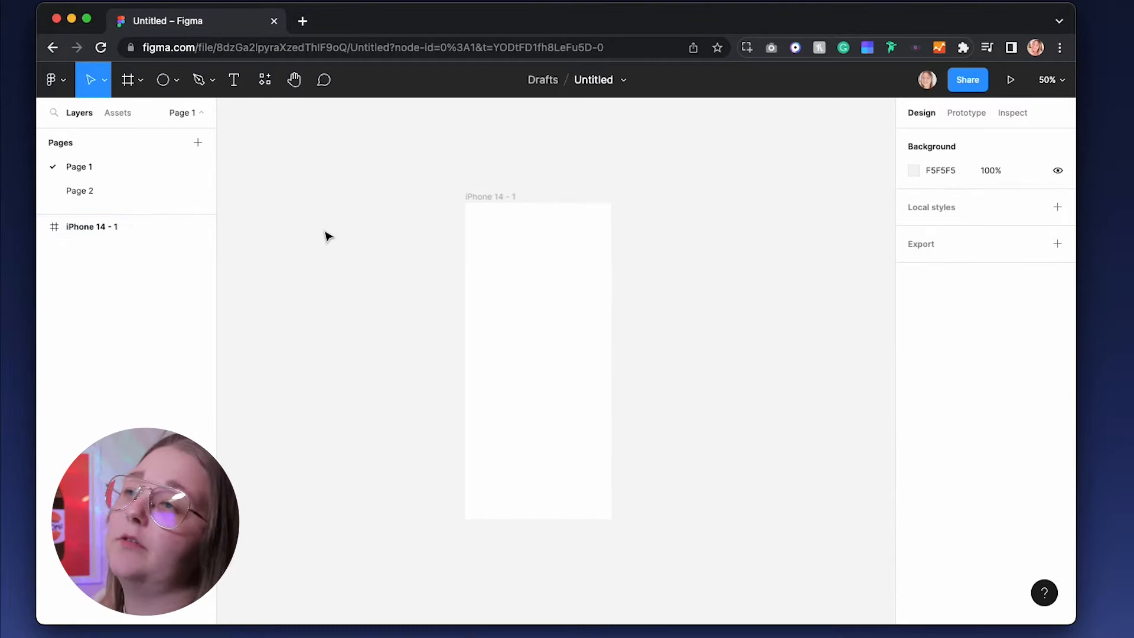
double_click(93, 226)
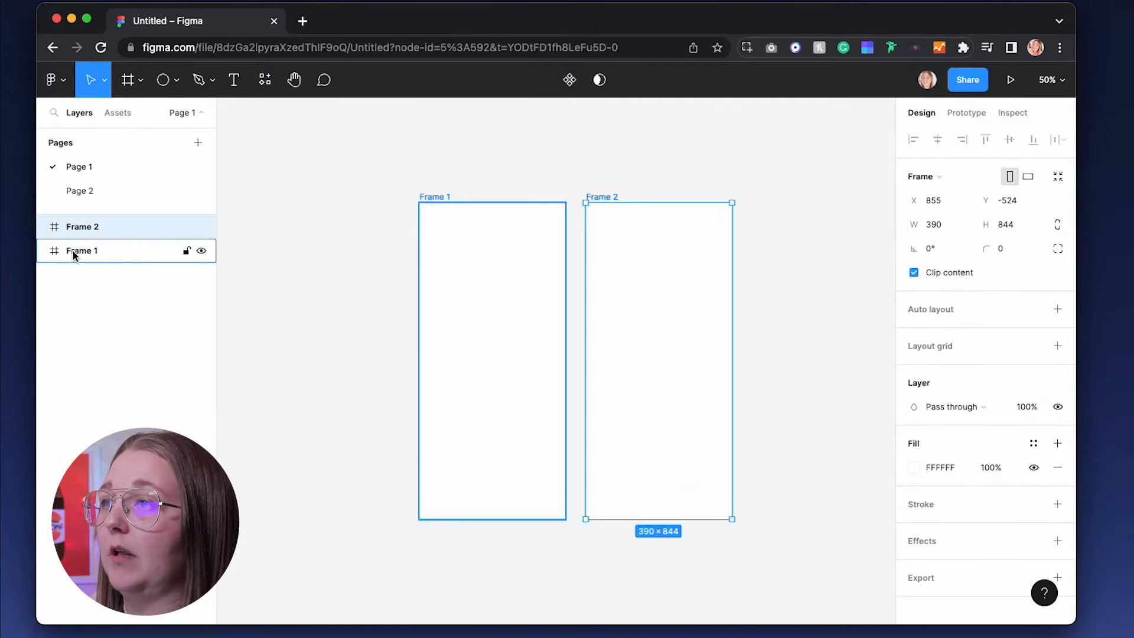
left_click(163, 80)
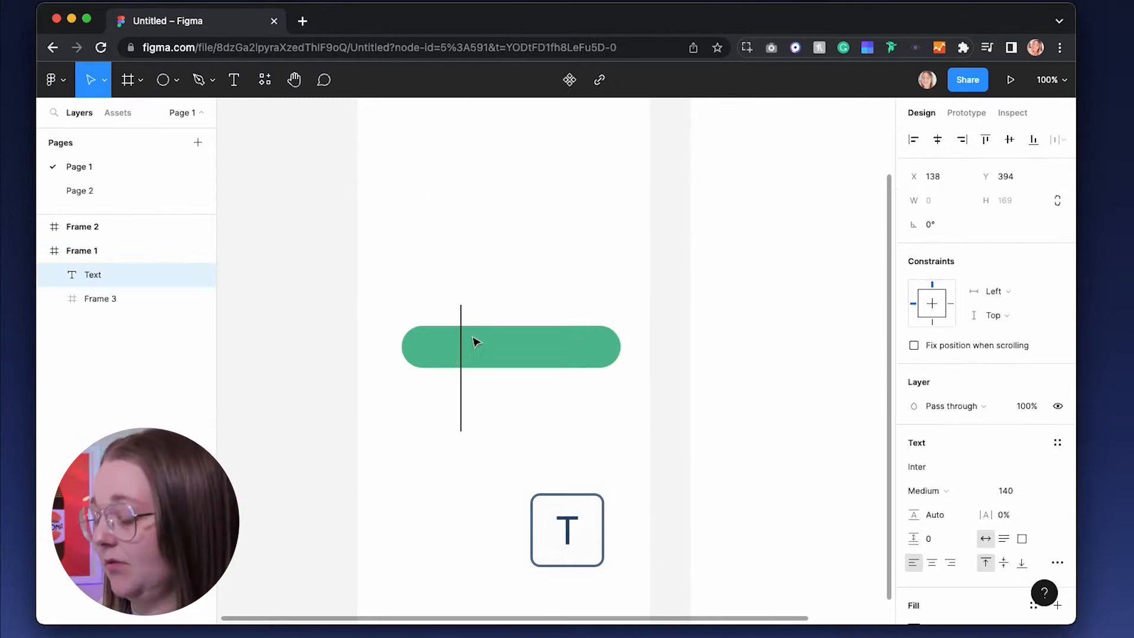
Step: Add 'sign up' text at font size 24 and fit its box inside the pill
type("sigmup")
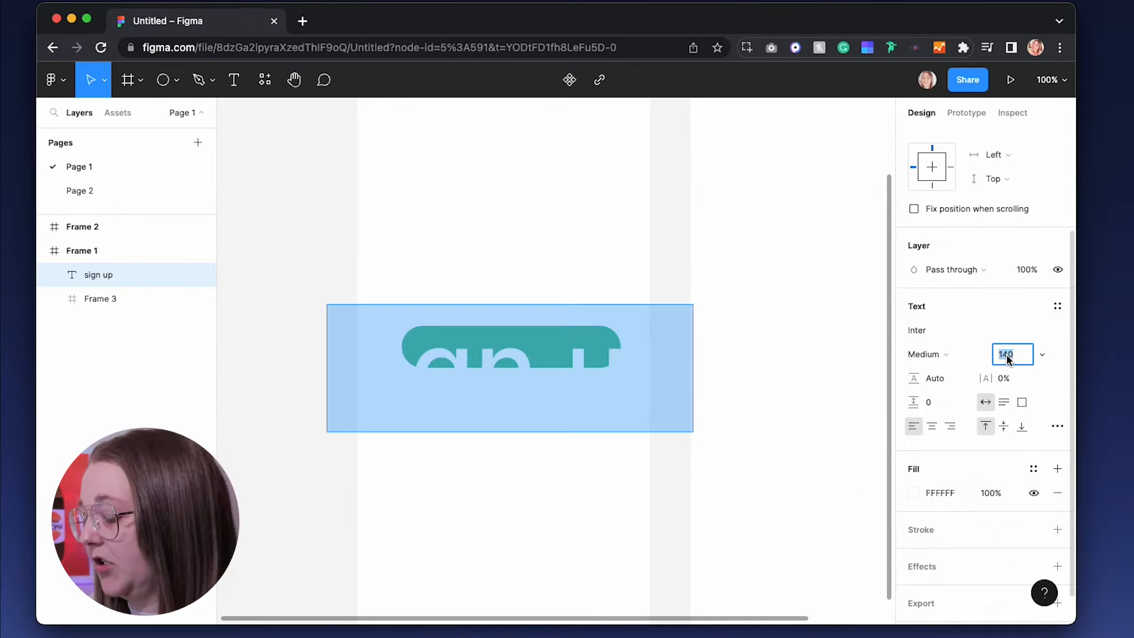
type("24")
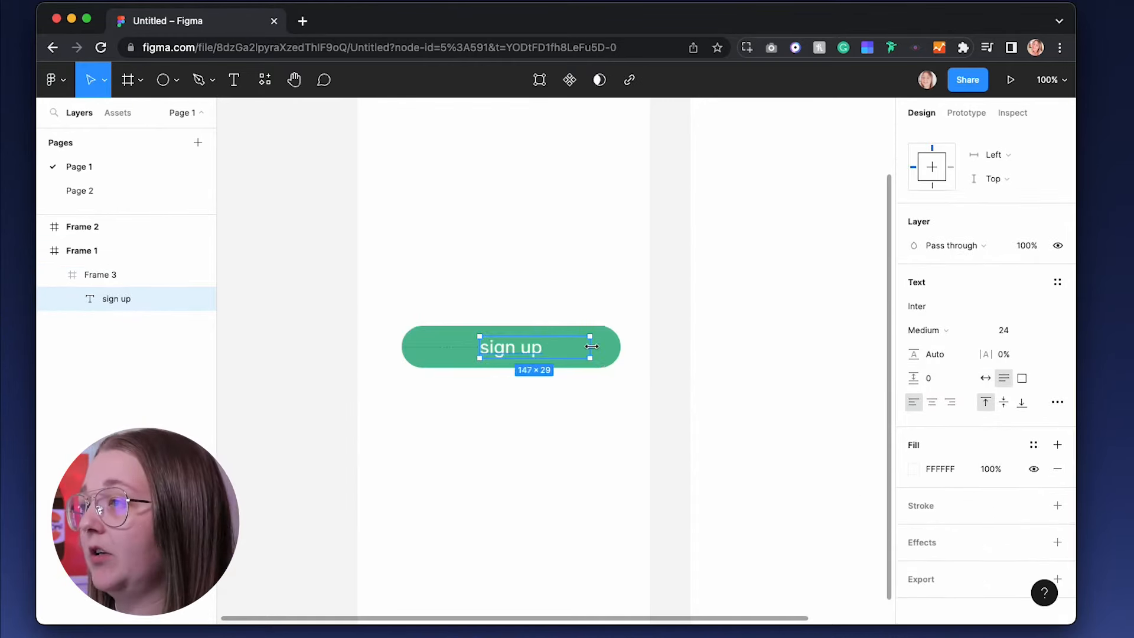
left_click_drag(591, 347, 619, 346)
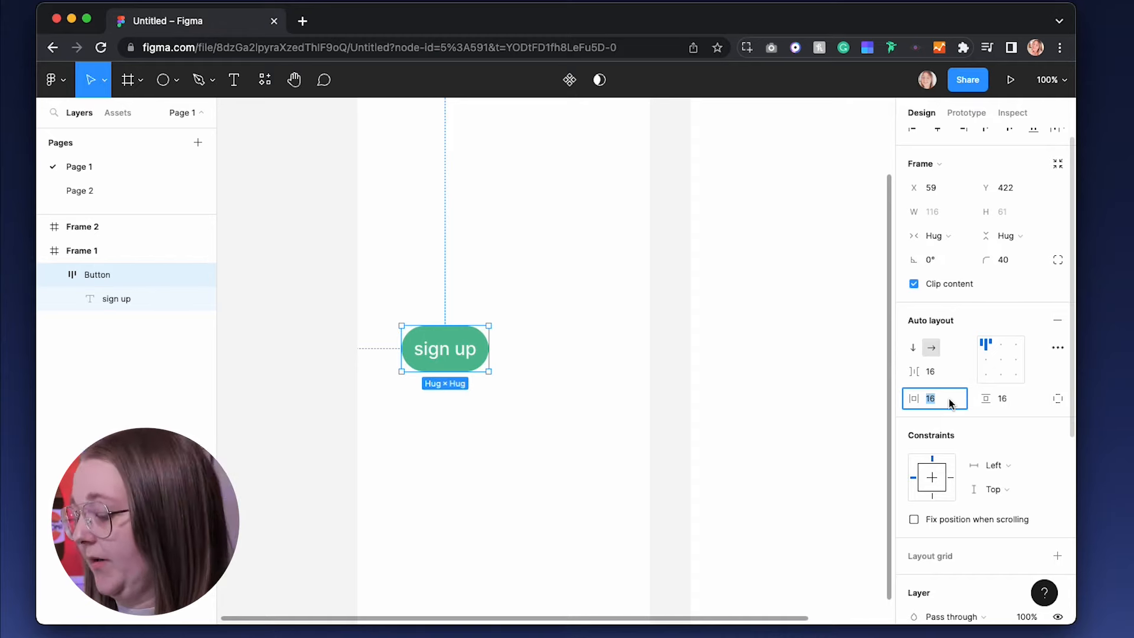
Step: Set the Button's horizontal padding to 24 and centre it in Frame 1
type("24")
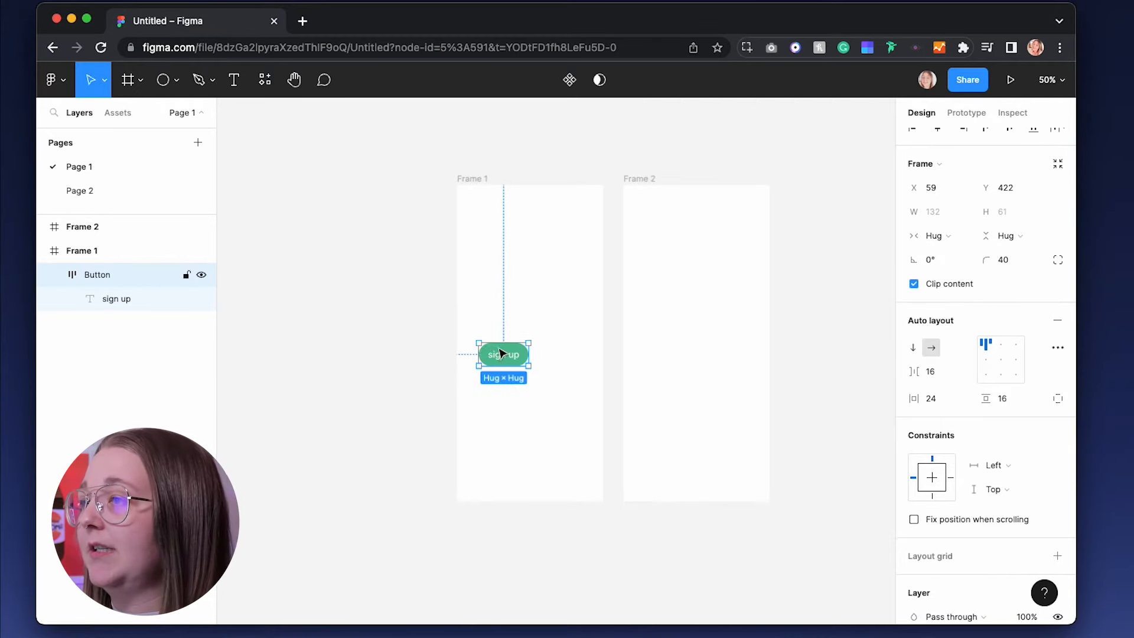
left_click_drag(504, 355, 529, 332)
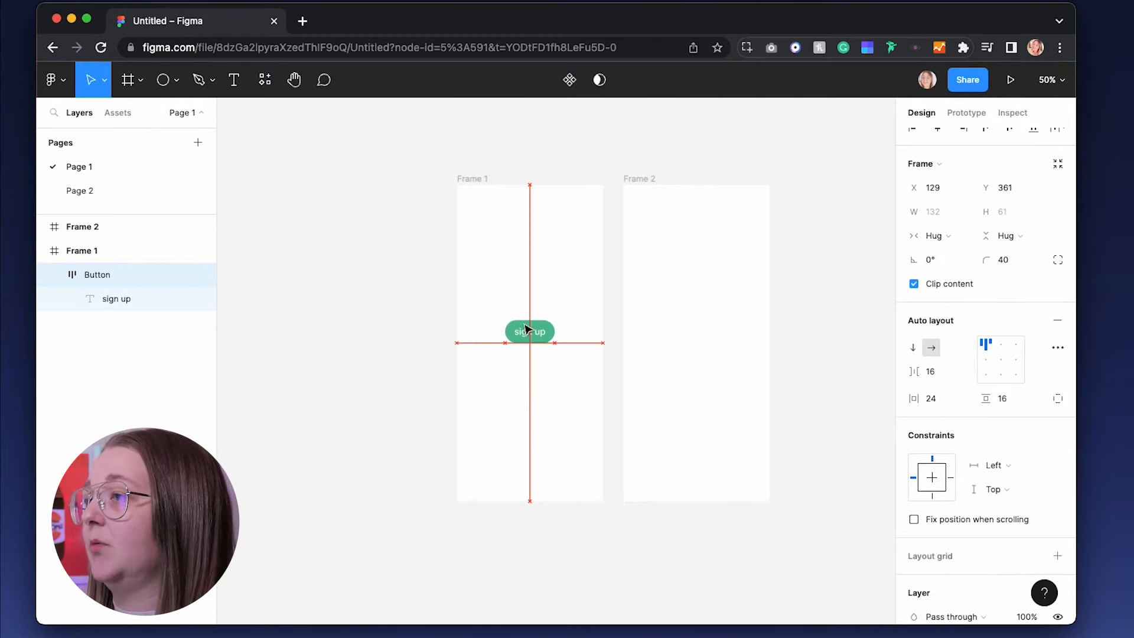
left_click_drag(530, 331, 699, 344)
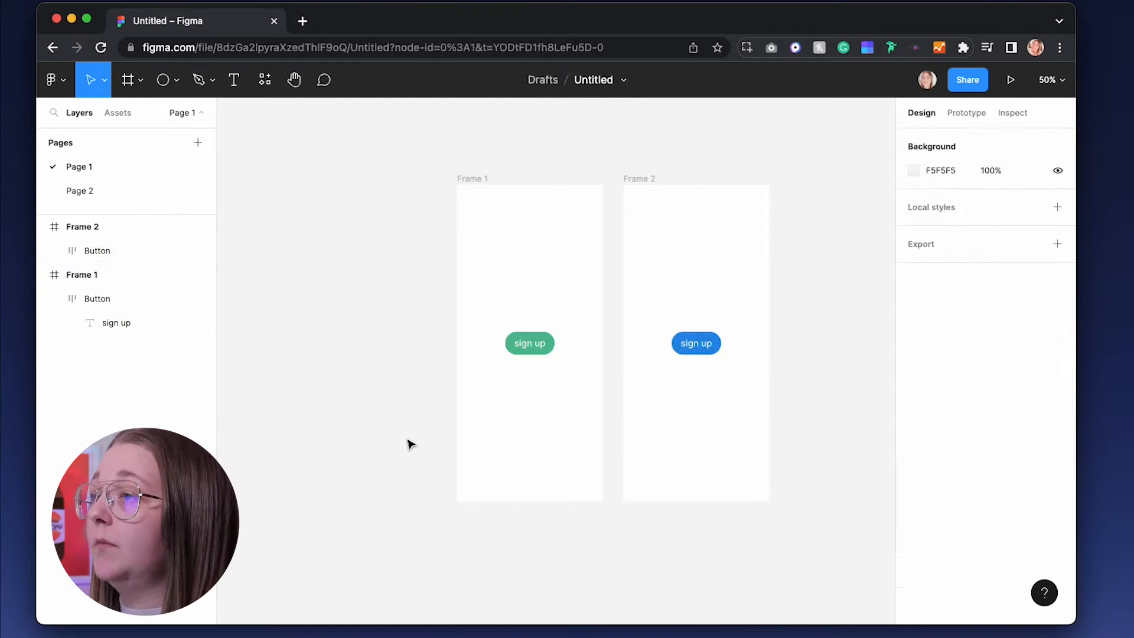
Step: Select the green sign up Button and show its Prototype settings
left_click(529, 343)
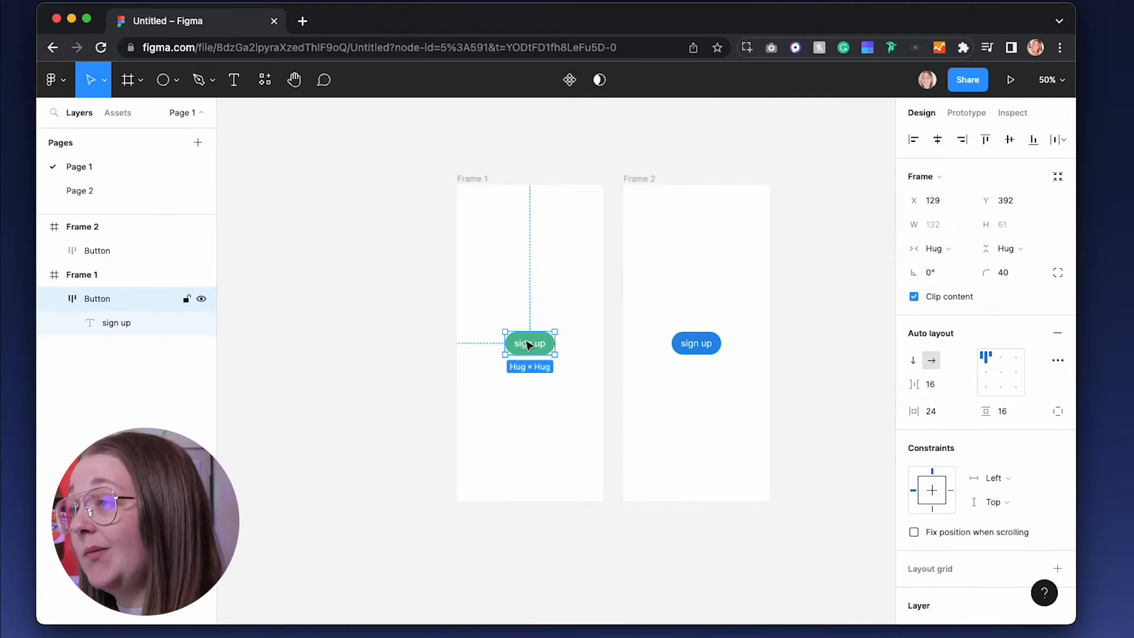
left_click(966, 113)
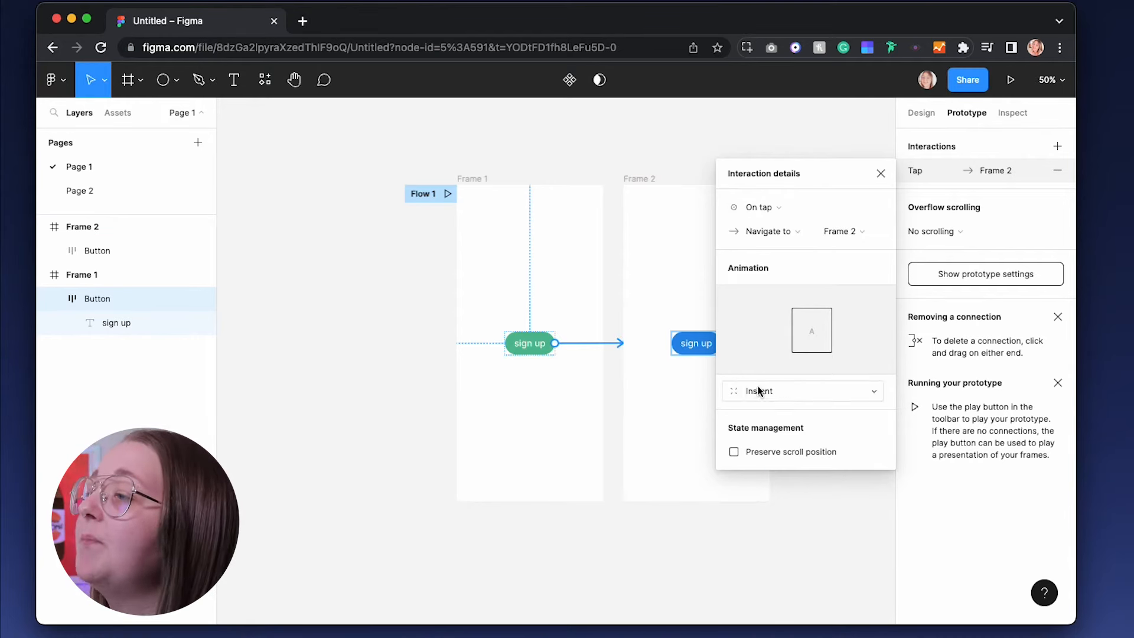
Step: Check the transition animation for the Button's tap interaction to Frame 2
left_click(801, 391)
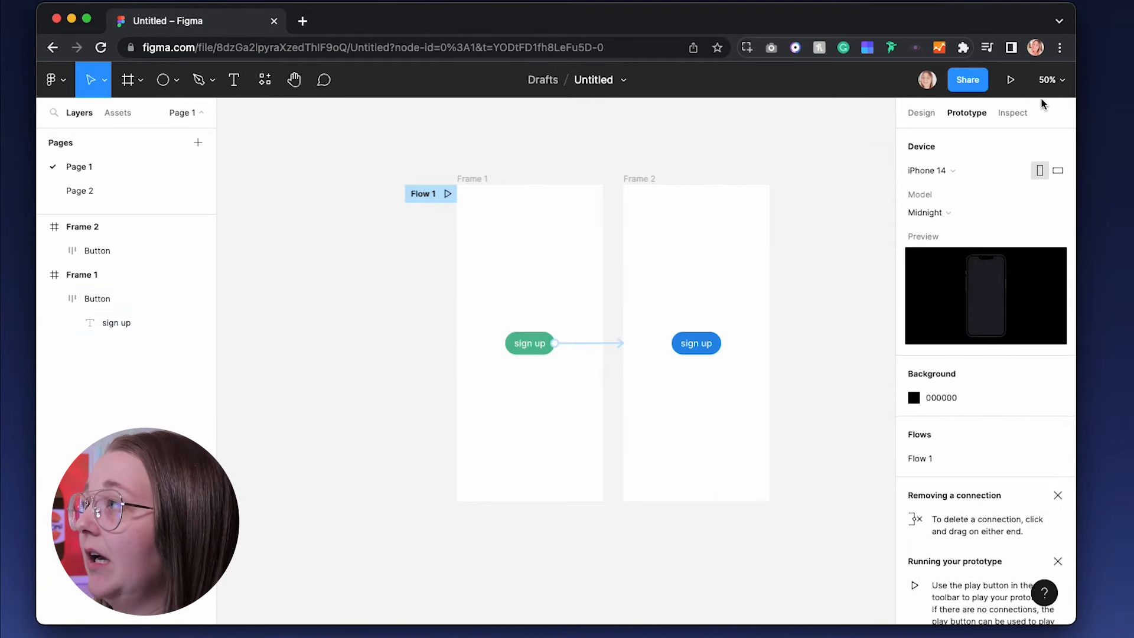
mouse_move(1010, 80)
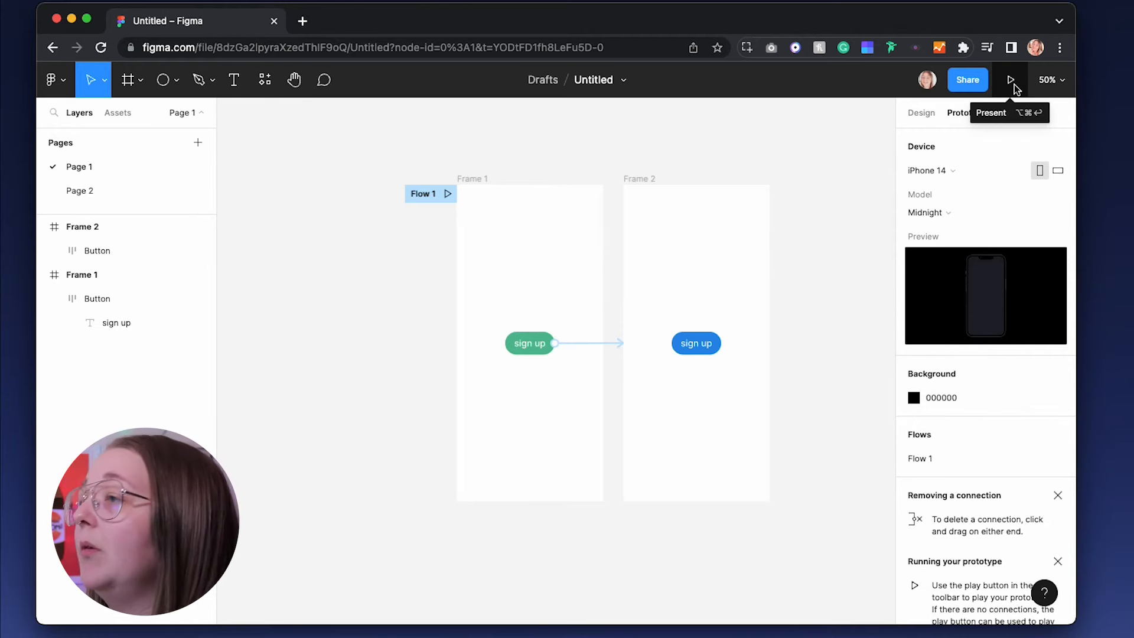
Step: Present the prototype and tap the sign up button to test the link
left_click(1011, 80)
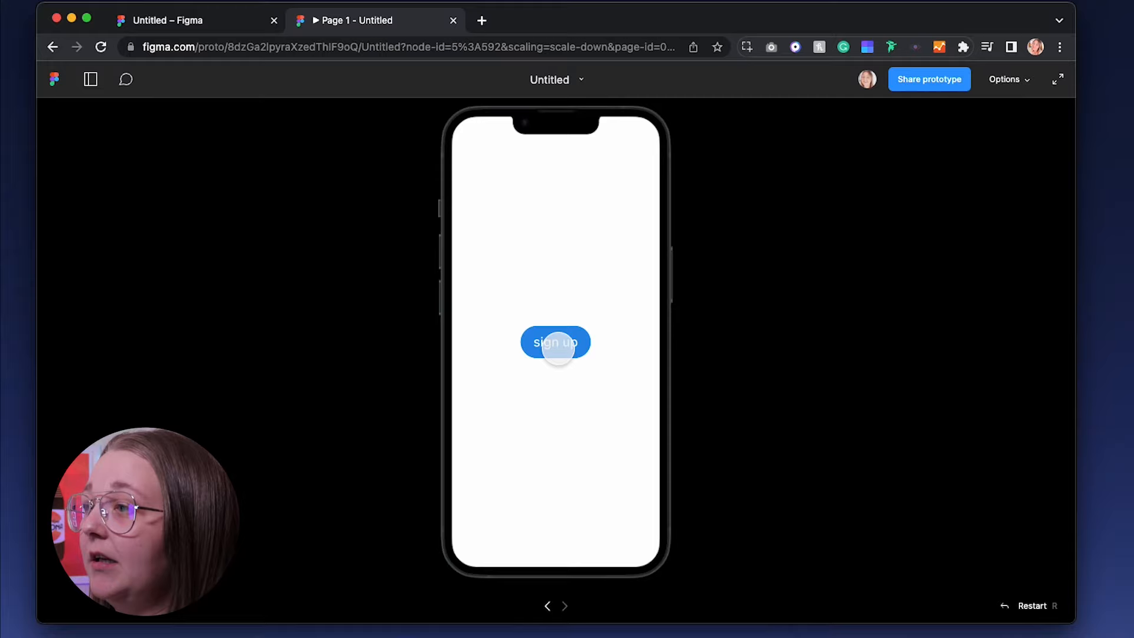
left_click(555, 342)
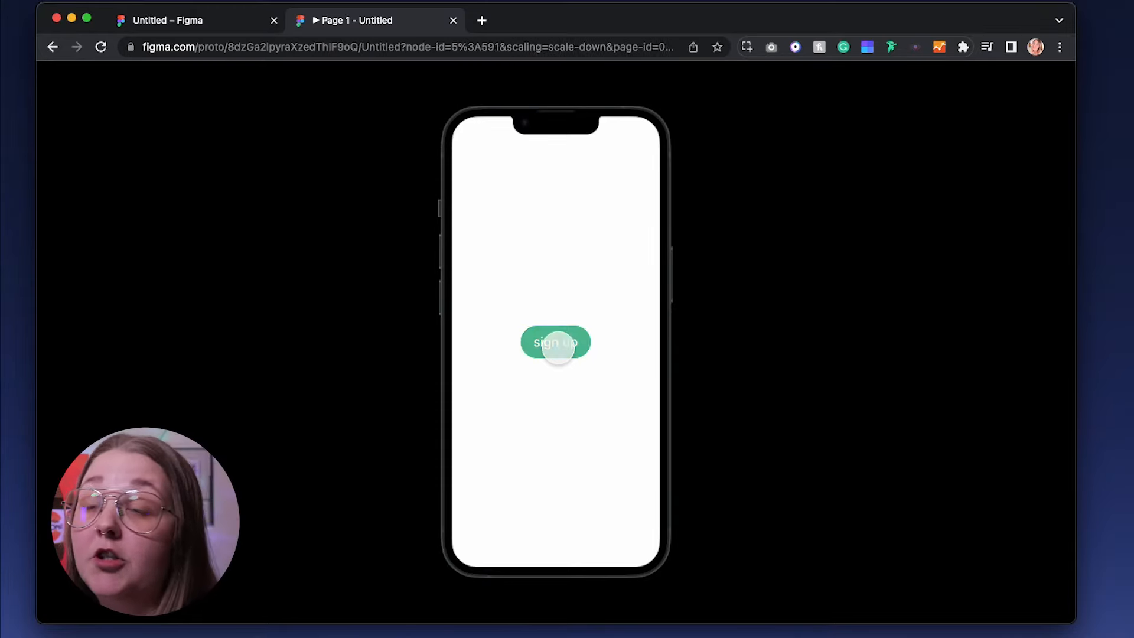